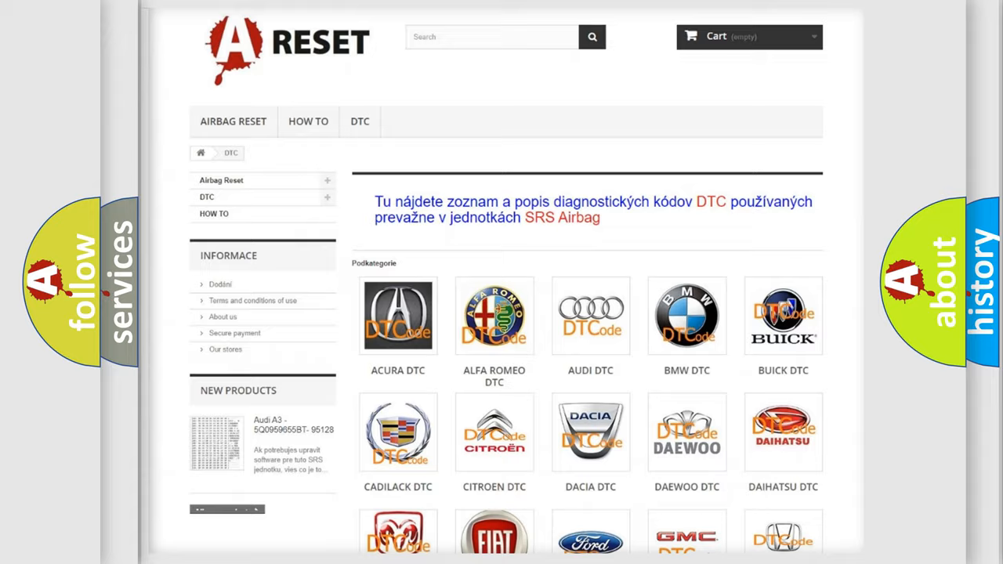
- Open the DODGE DTC brand page from the DTC grid and browse its trouble code list
scroll(down, 3)
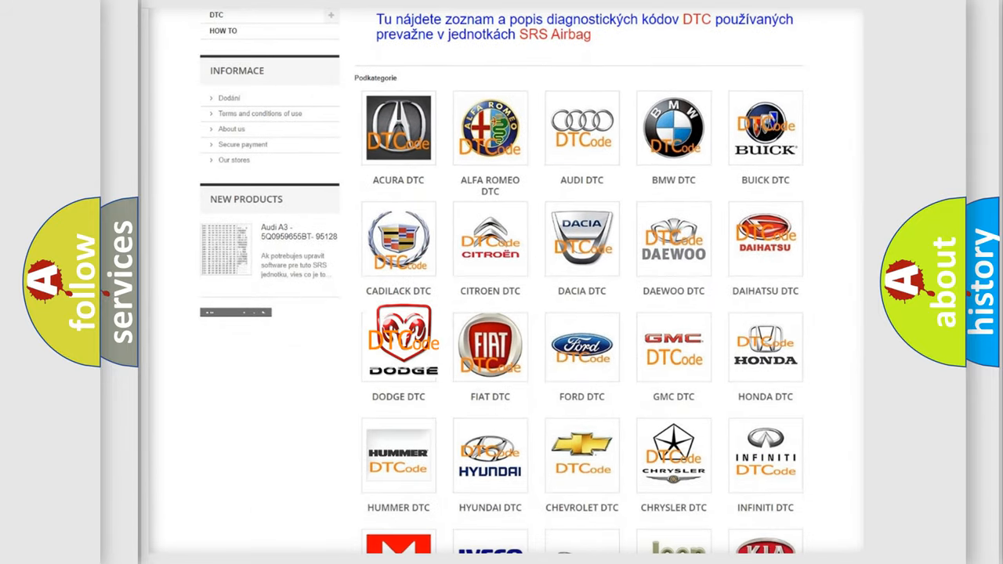
click(398, 345)
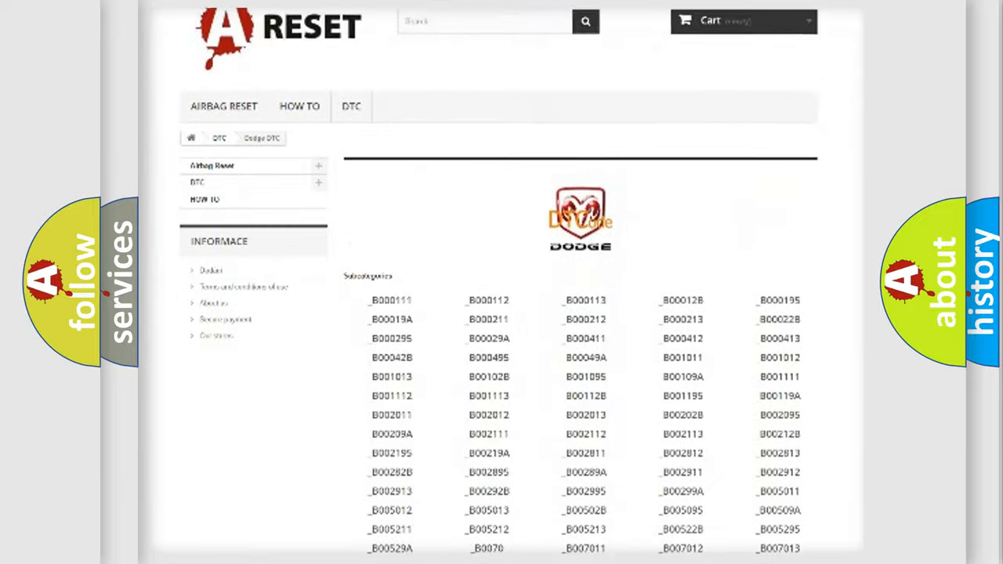
scroll(down, 3)
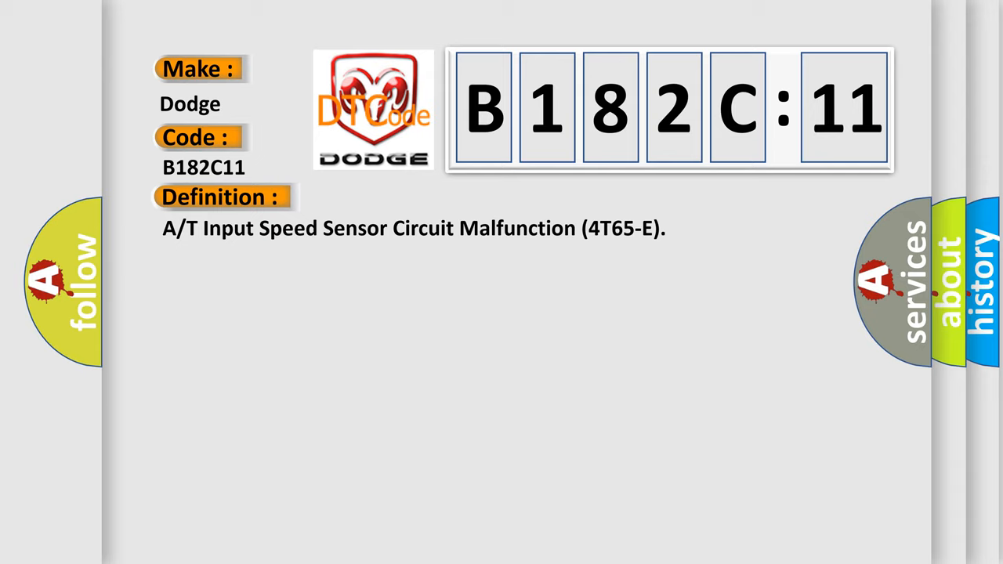
- Open the B182C11 entry showing its A/T Input Speed Sensor definition and Description section
click(407, 197)
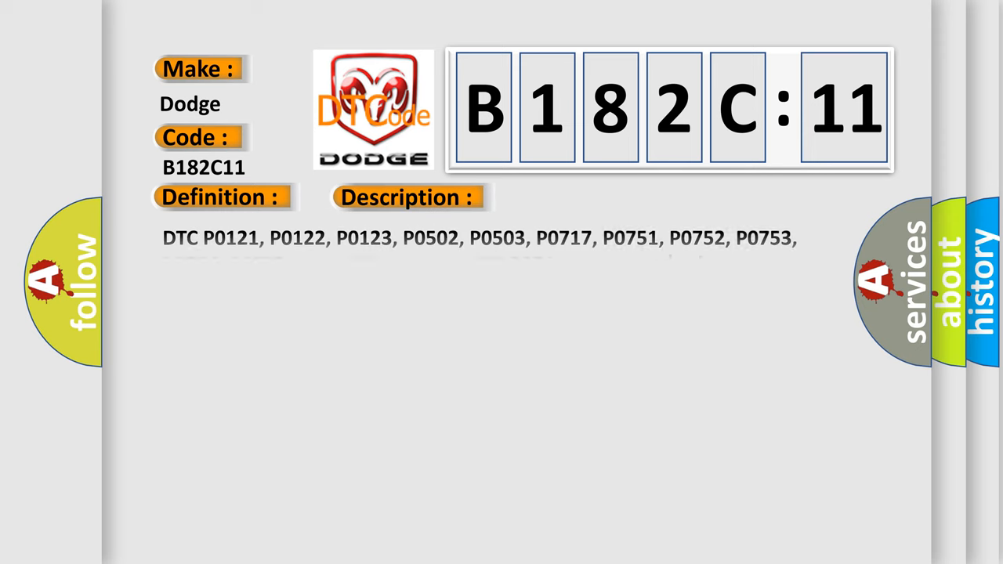